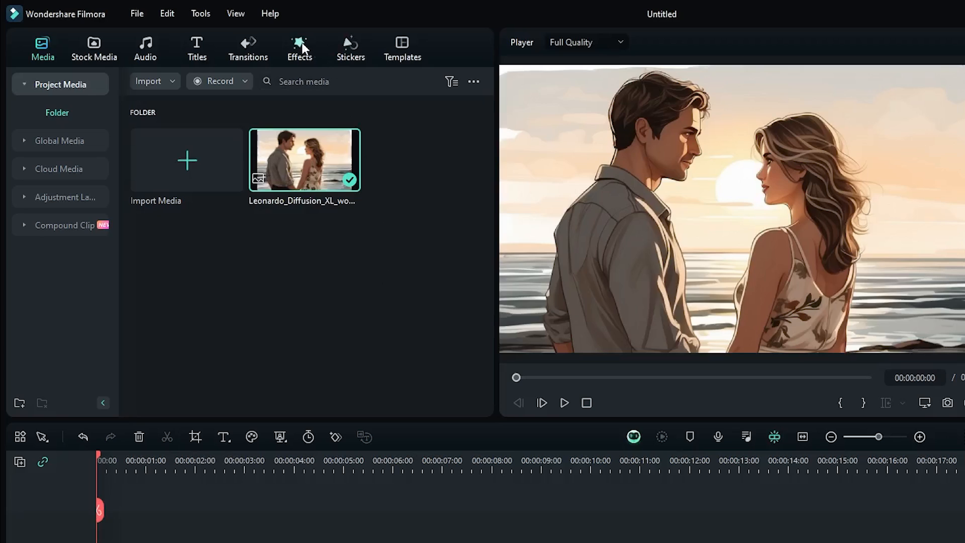
# Find the Vignette Radius effect via an effects search for 'vignette', apply it to the clip, then remove it
pyautogui.click(299, 49)
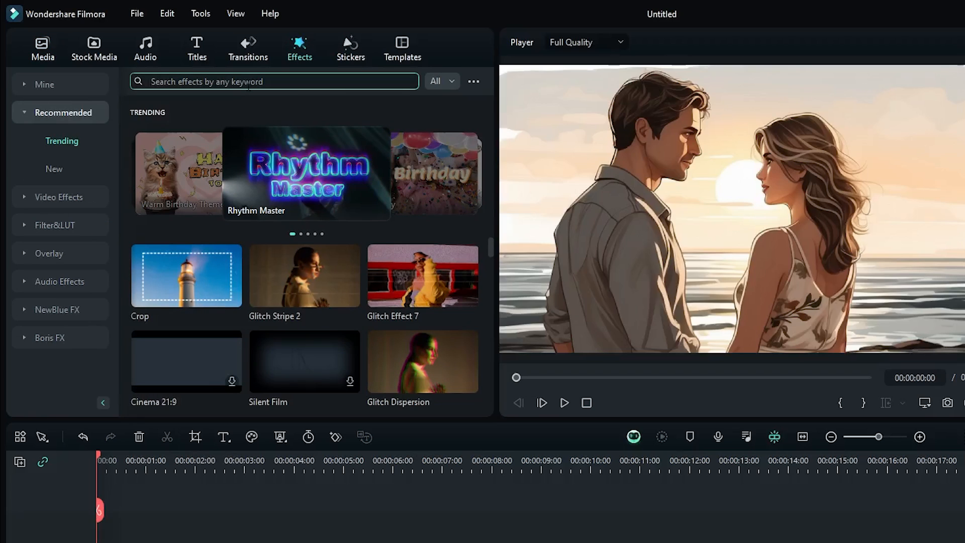
pyautogui.write('vignette')
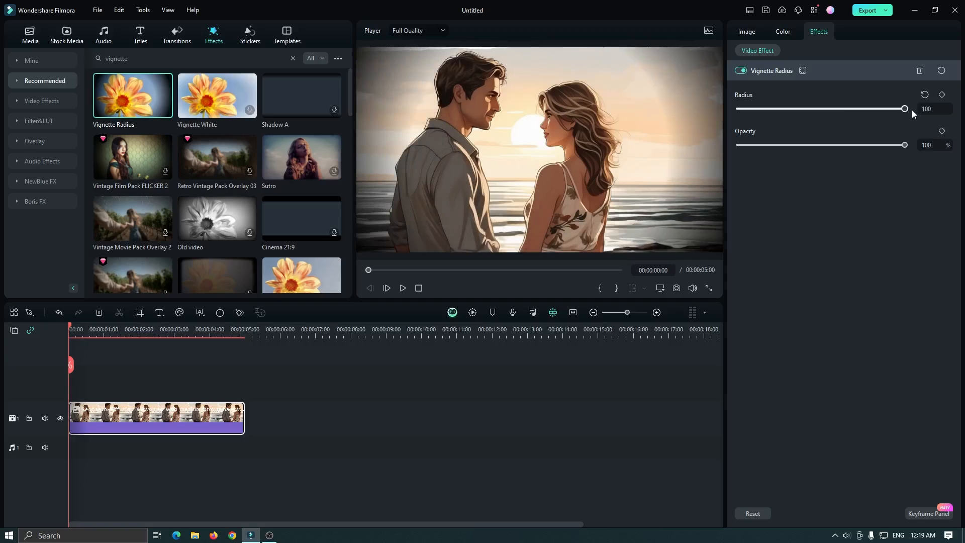
pyautogui.click(745, 31)
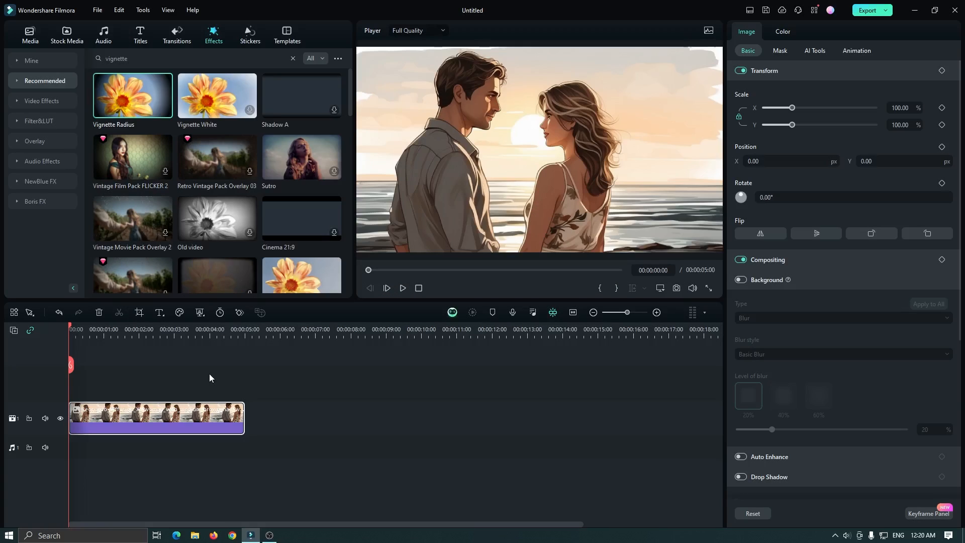
pyautogui.moveTo(176, 425)
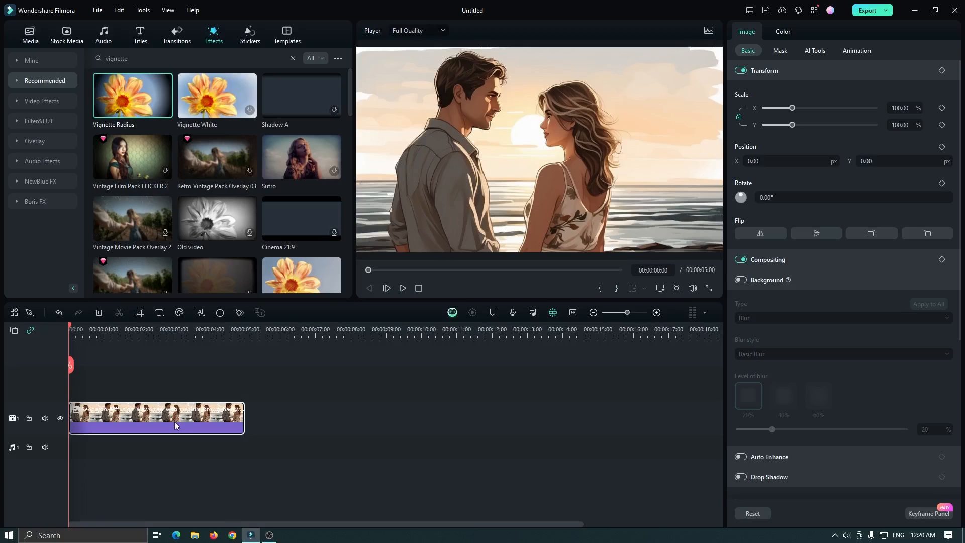
# In the clip's colour adjustments set Vignette amount −48, roundness 23, feather 71, exposure 10, highlight 50
pyautogui.click(782, 31)
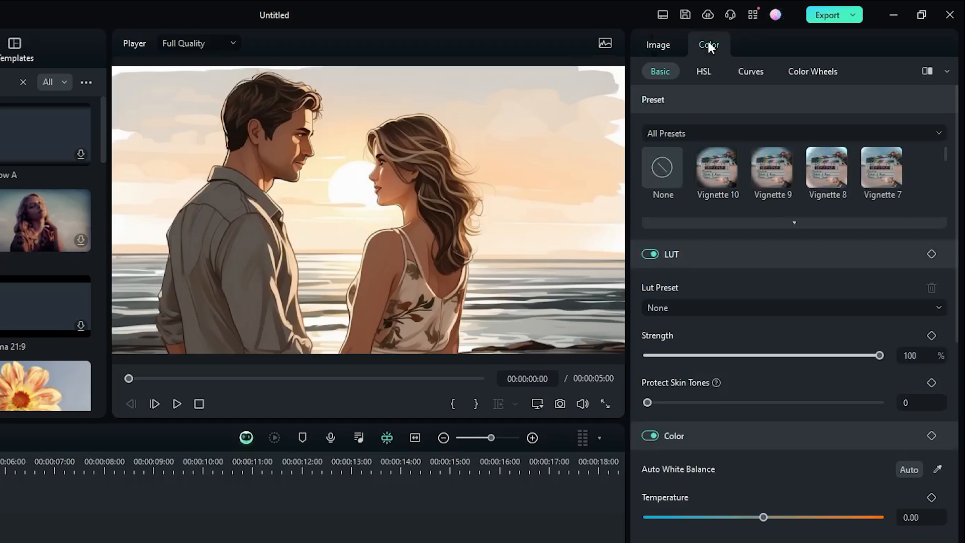
pyautogui.scroll(-3)
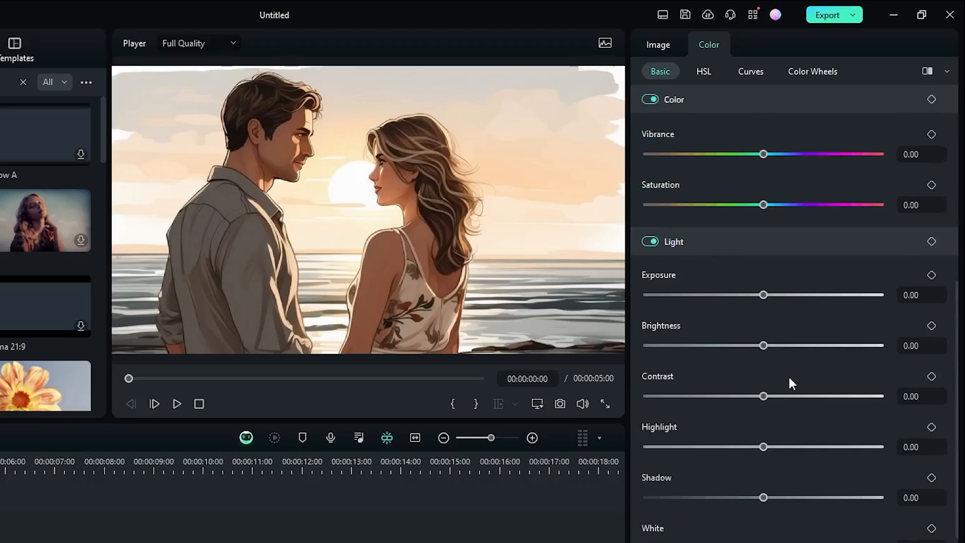
pyautogui.scroll(-3)
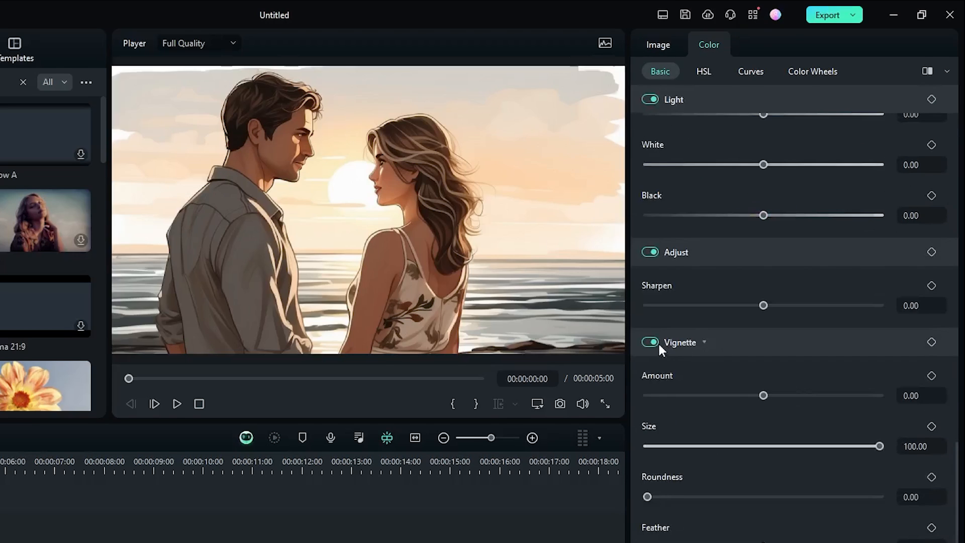
pyautogui.scroll(-3)
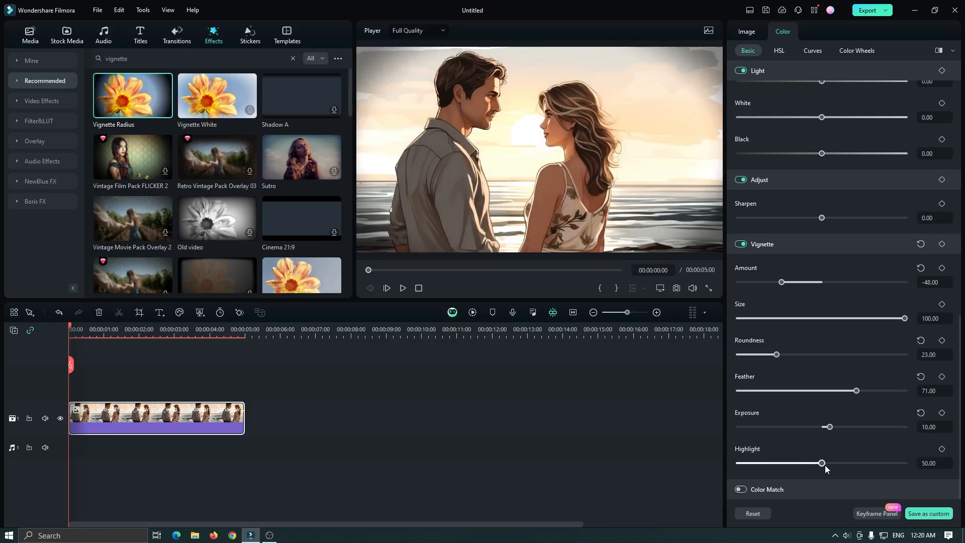
# Reset the colour adjustments and browse to the NewBlue FX Filters category for the Vignette filter
pyautogui.click(745, 31)
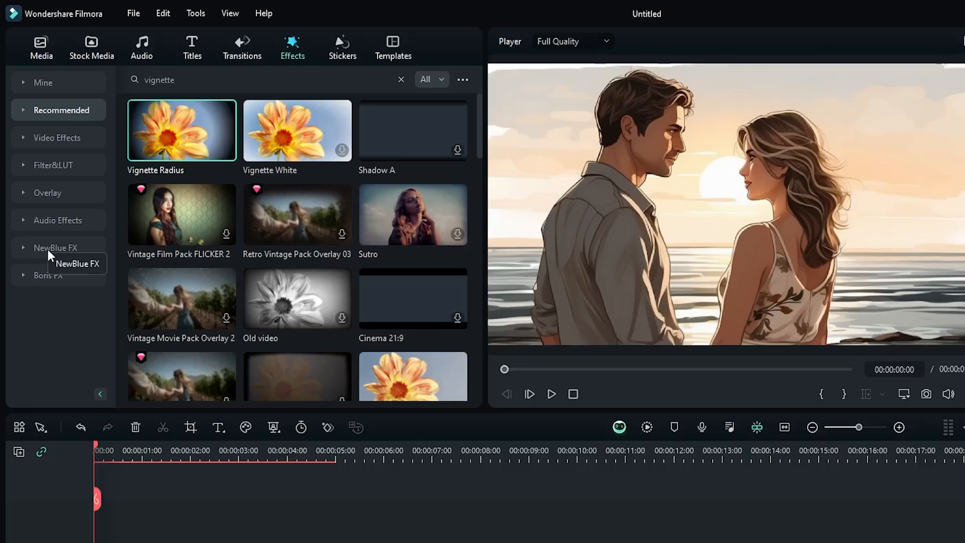
pyautogui.click(55, 247)
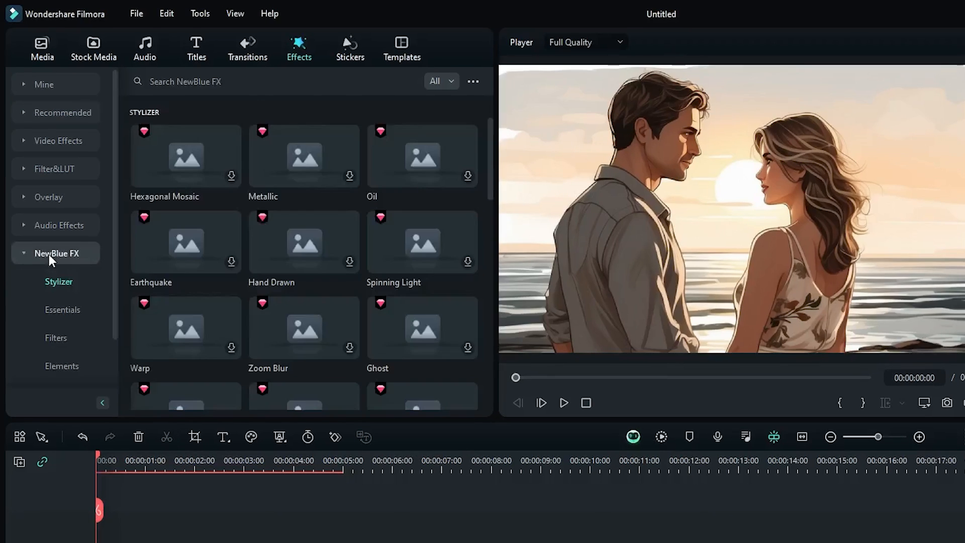
pyautogui.click(55, 337)
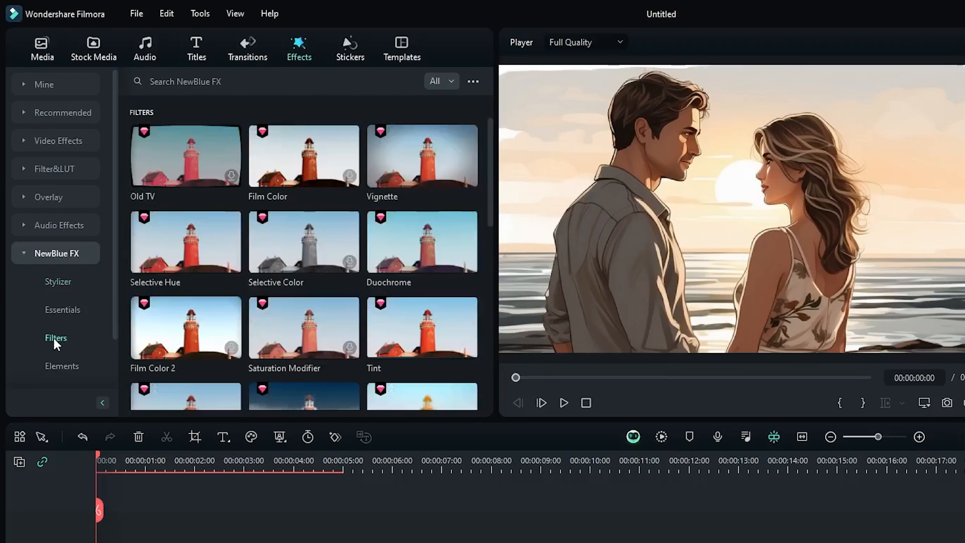
pyautogui.moveTo(401, 171)
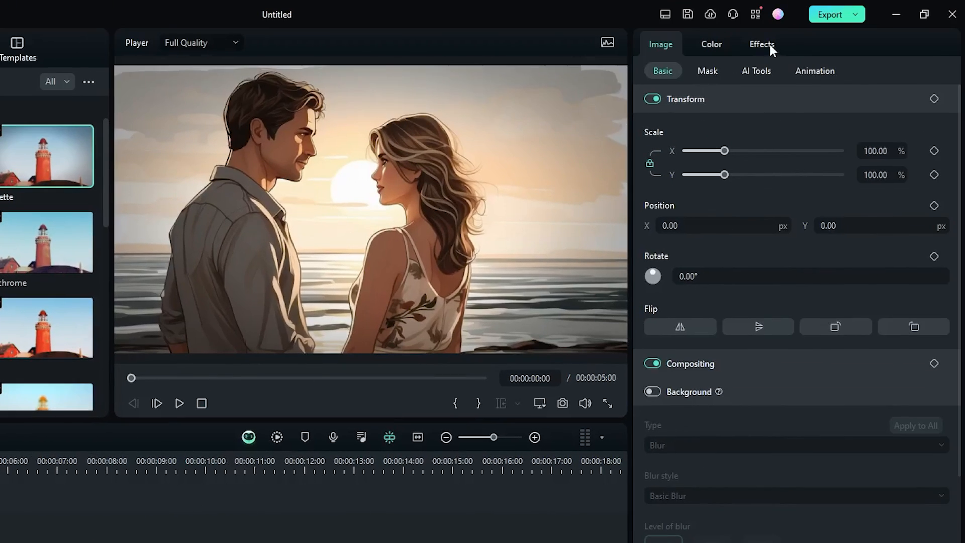
# In the NewBlue FX Vignette settings try the Framed preset, then settle on Binoculars
pyautogui.click(761, 43)
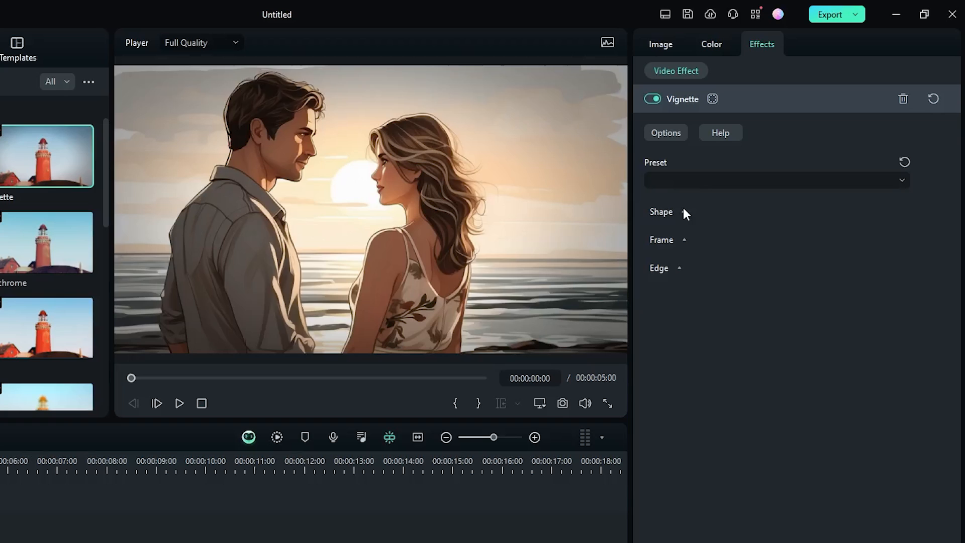
pyautogui.click(661, 212)
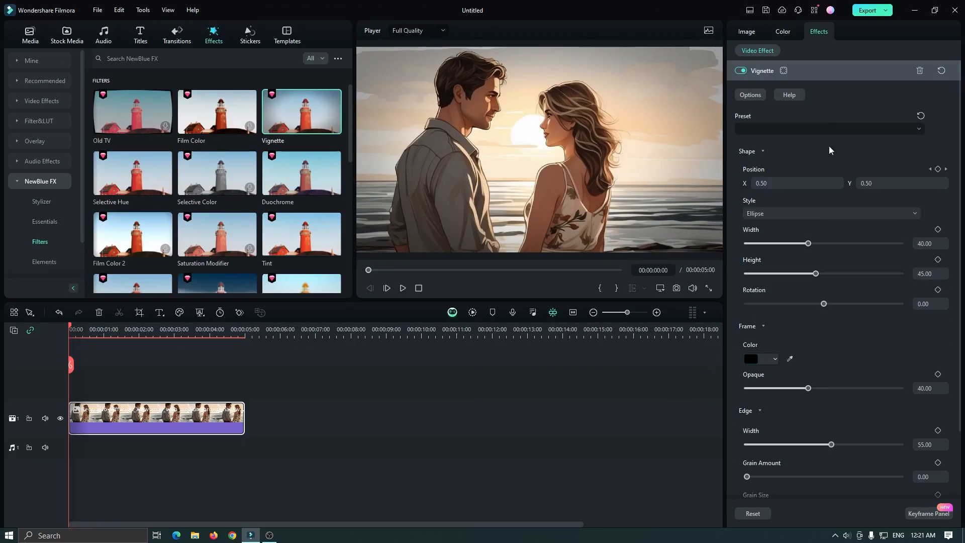
pyautogui.click(829, 129)
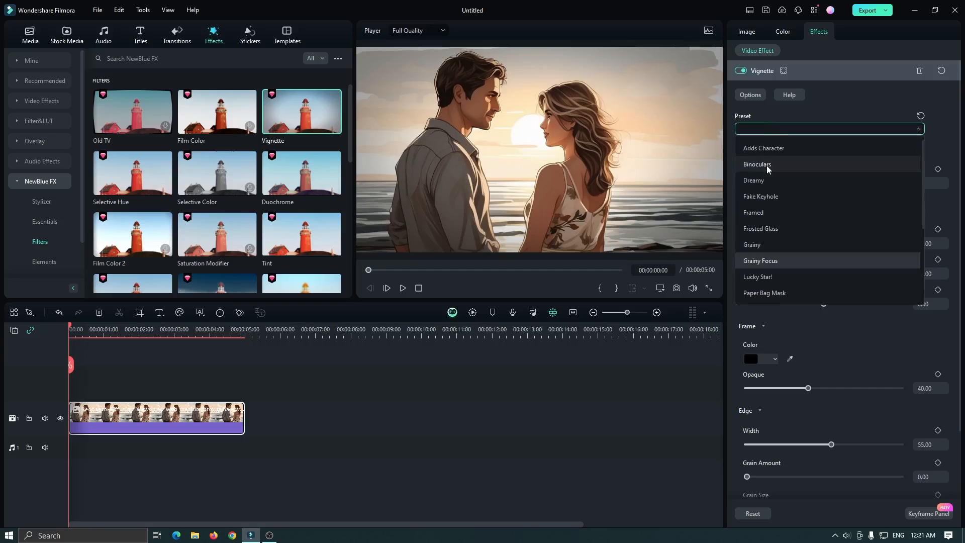
pyautogui.click(753, 212)
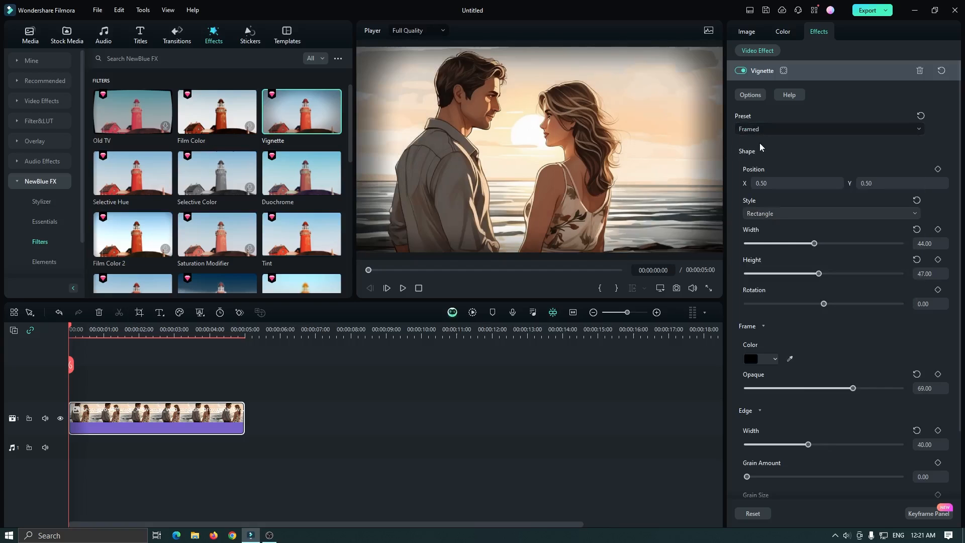
pyautogui.click(829, 129)
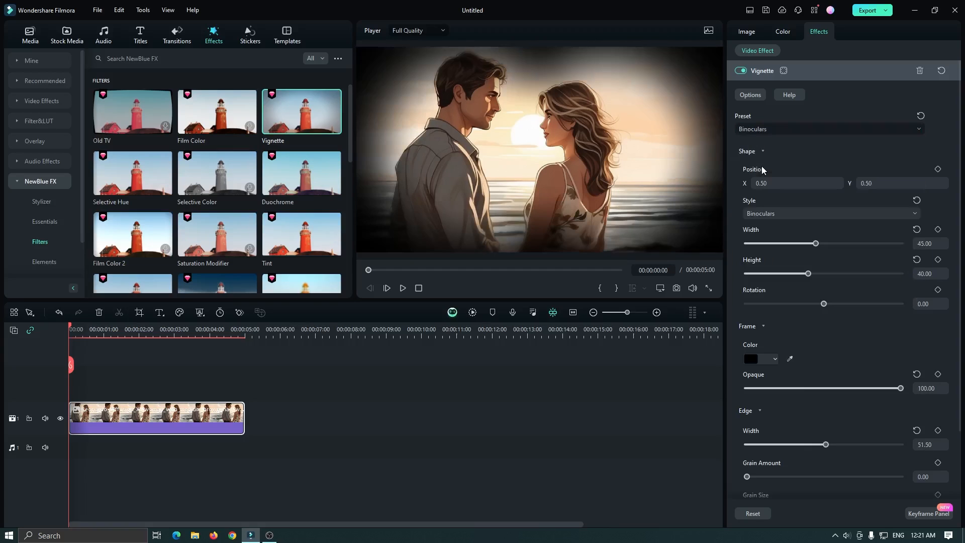